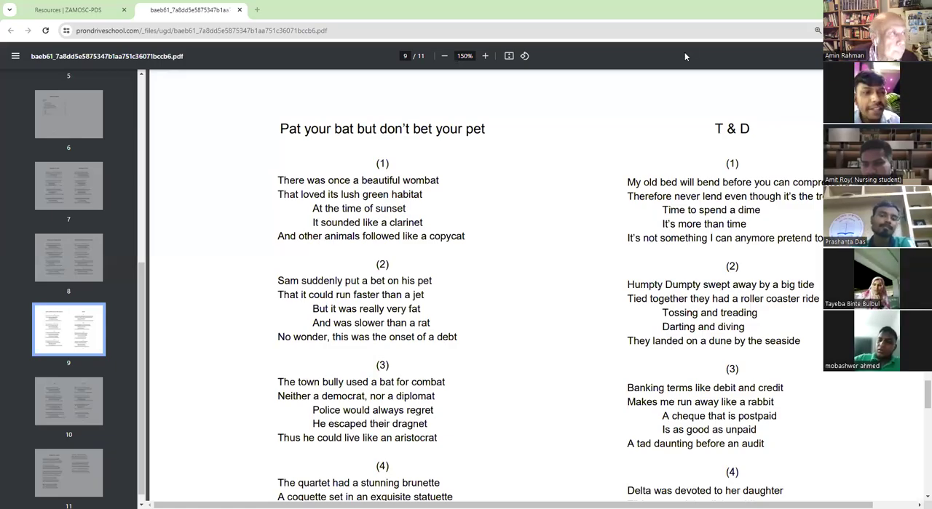
mouse_move(668, 64)
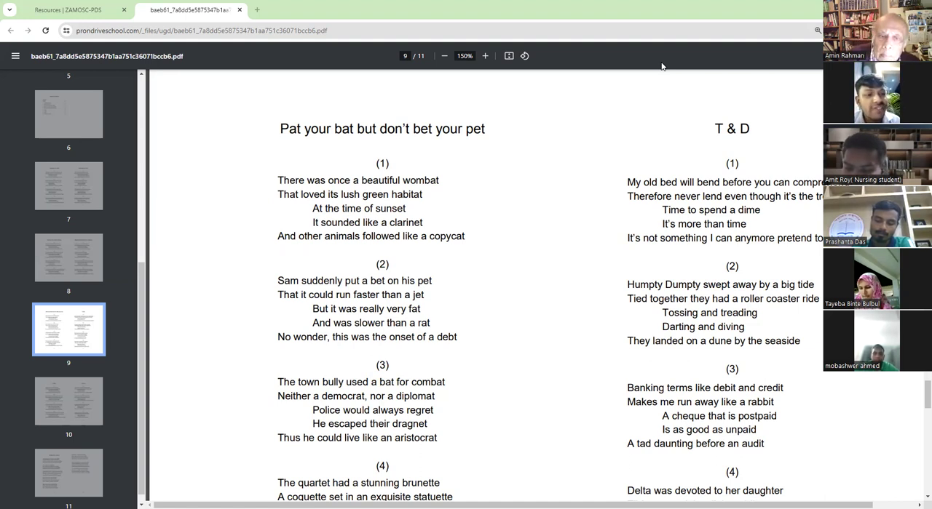
mouse_move(588, 165)
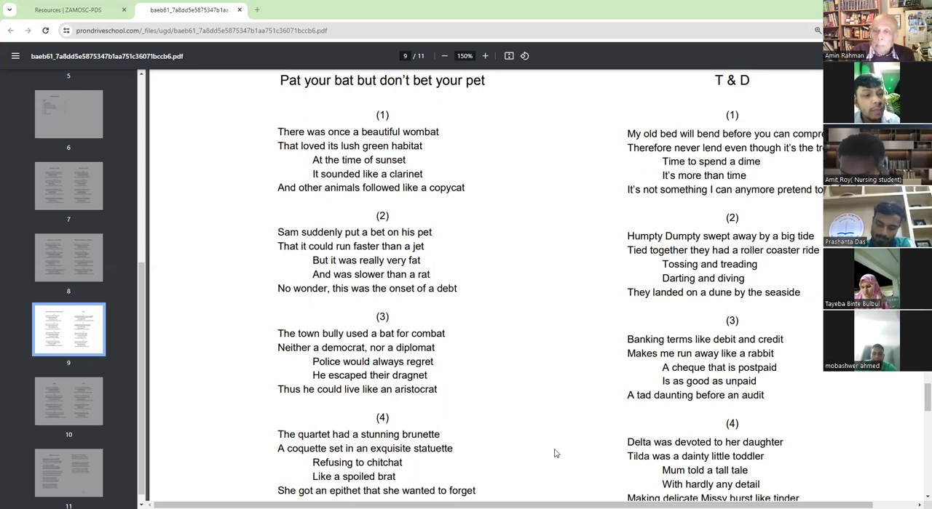
mouse_move(760, 191)
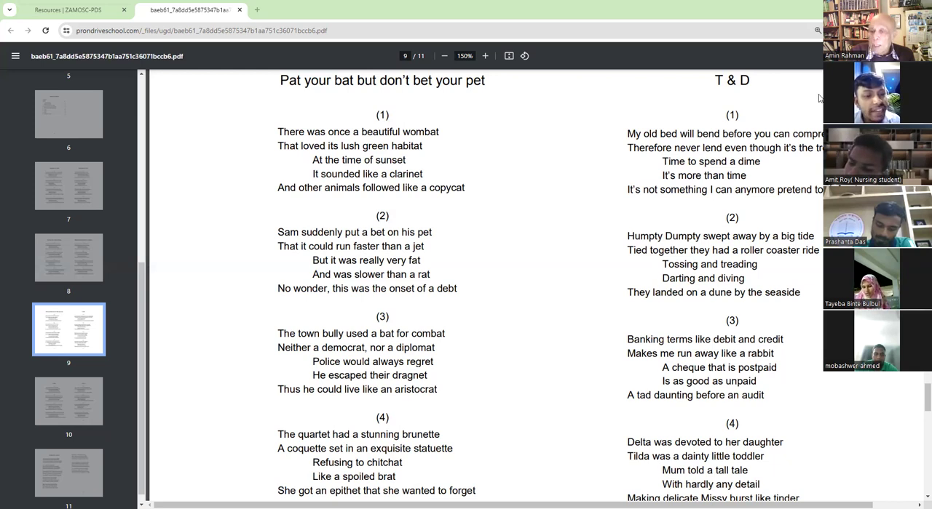
mouse_move(841, 486)
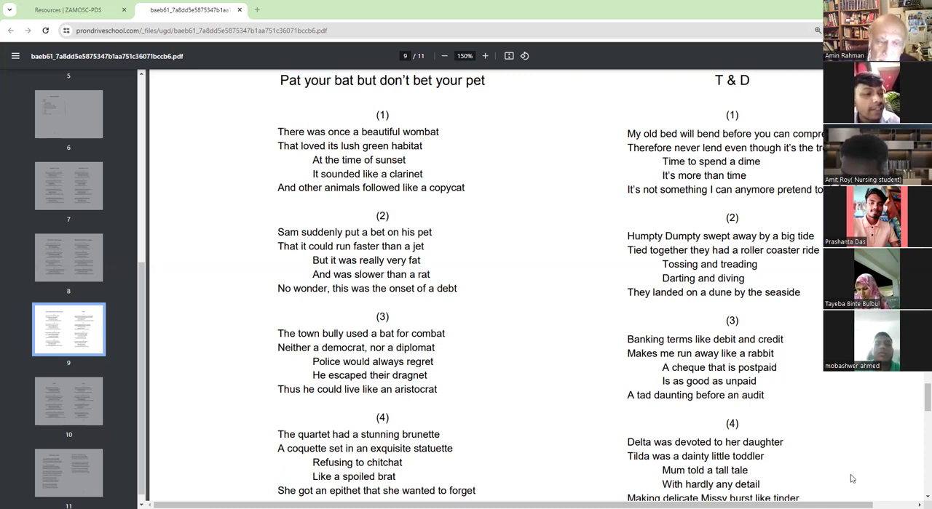
scroll("down", 3)
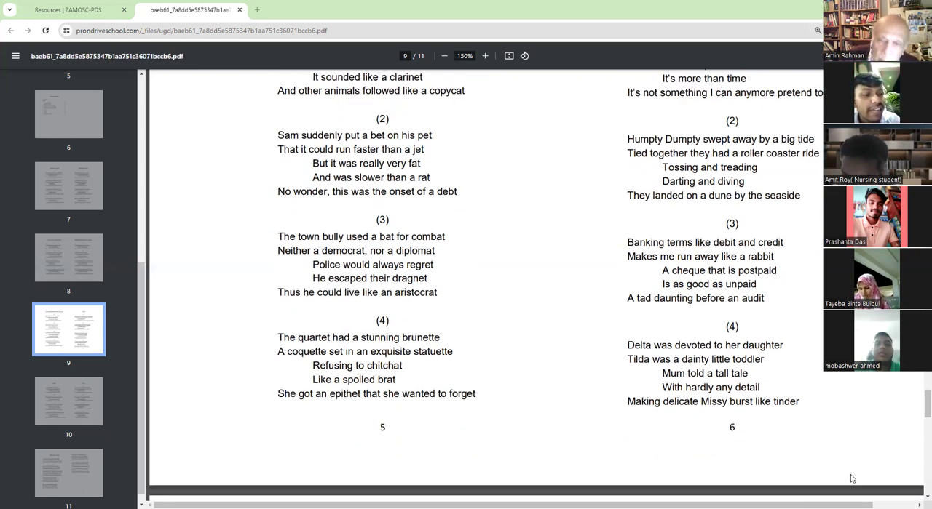